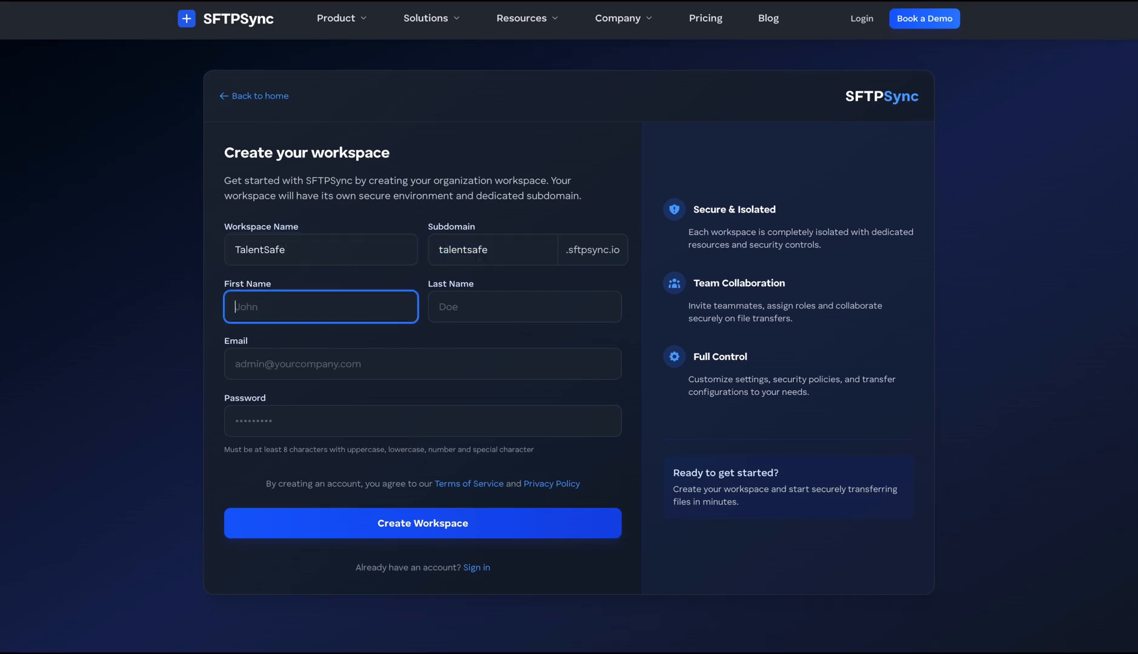
Enter John's name, email and password and submit to create the TalentSafe workspace.
text(joh)
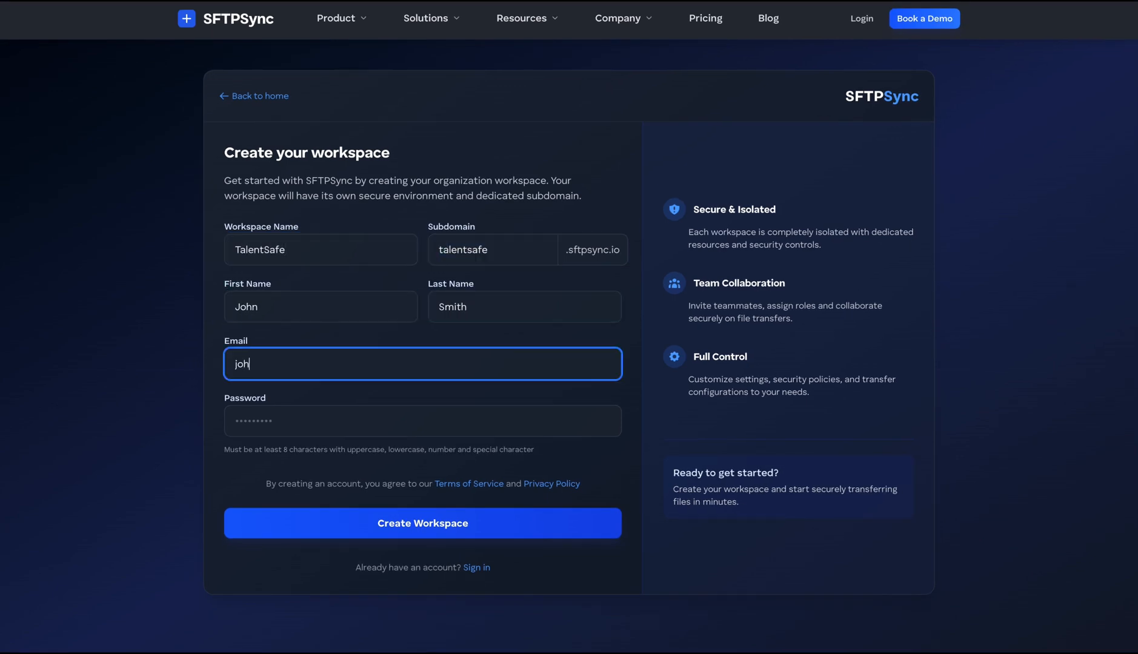
click(423, 421)
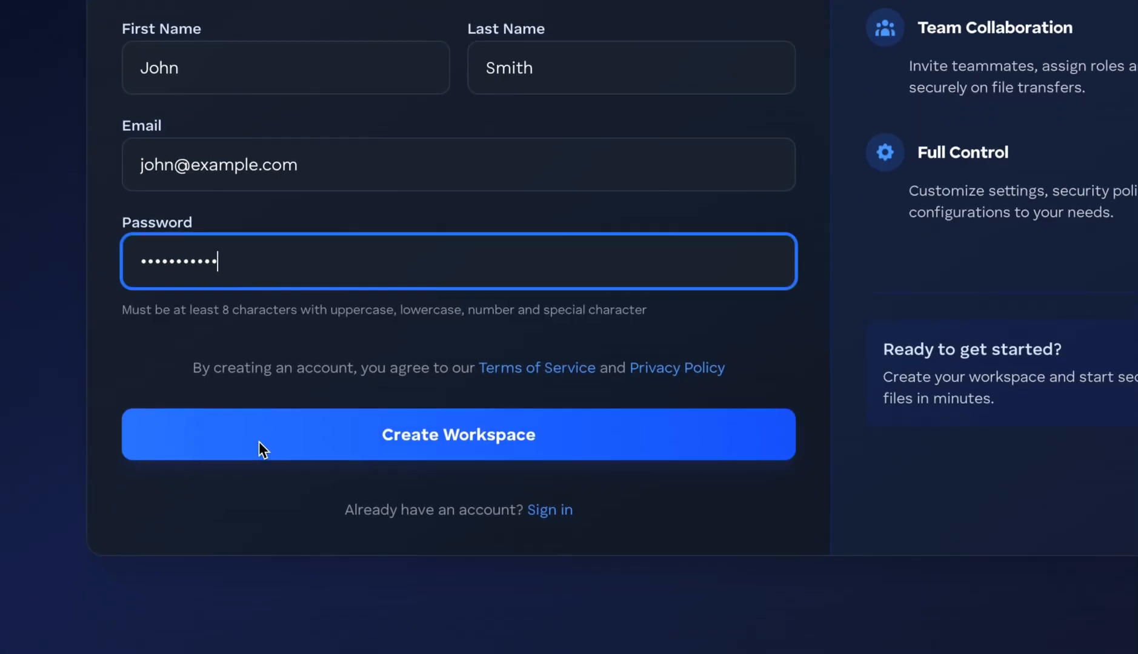
click(458, 435)
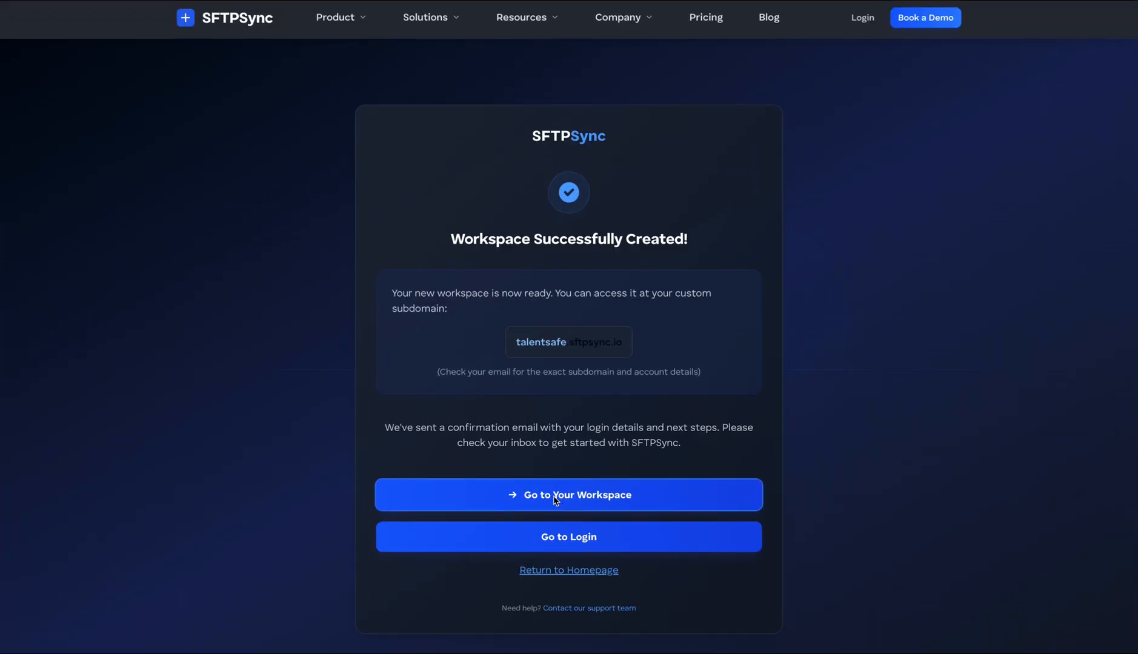
Go to the new TalentSafe workspace and sign in with the prefilled credentials.
click(569, 494)
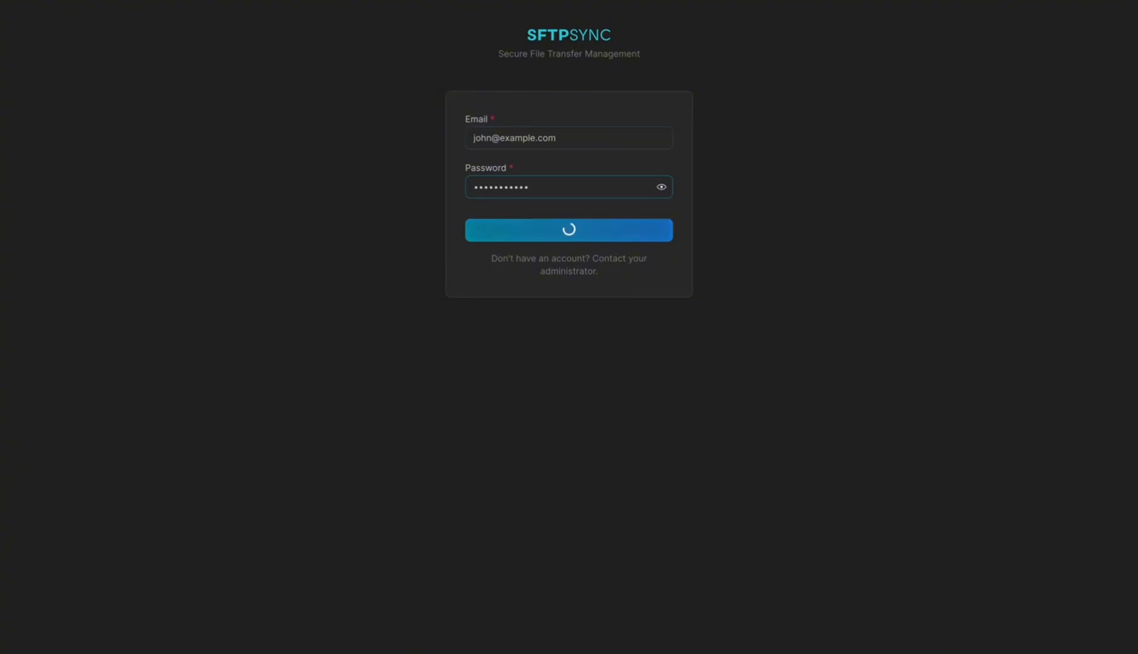
click(568, 230)
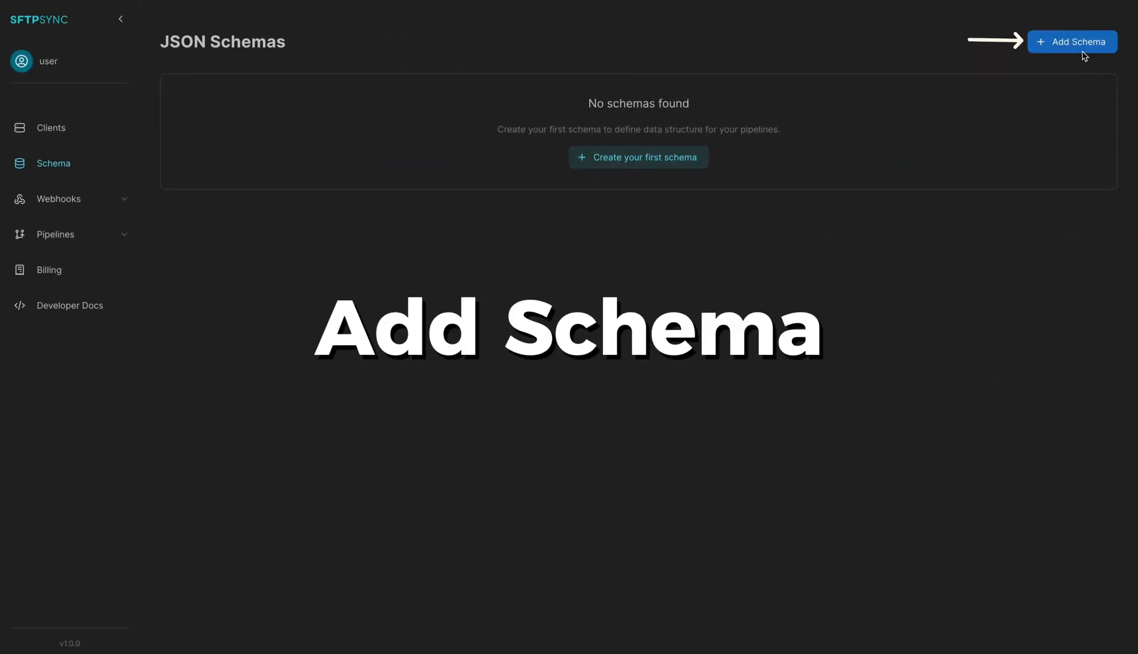
Build the Customer schema from customer.json, review it in Code view, and save it.
click(1073, 41)
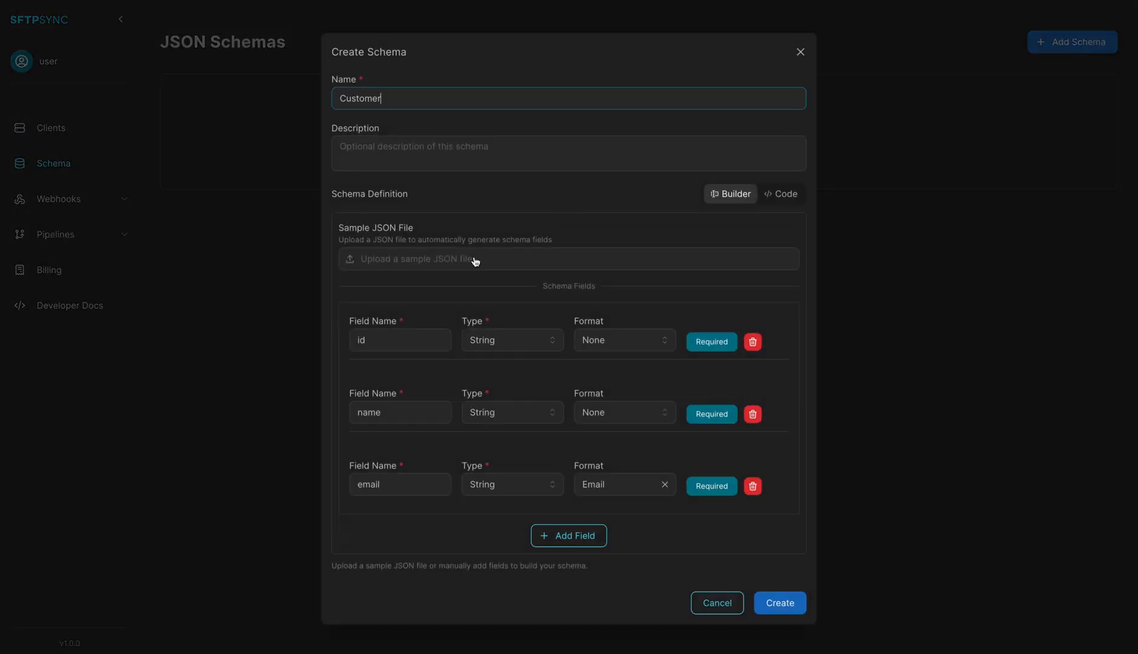
click(568, 259)
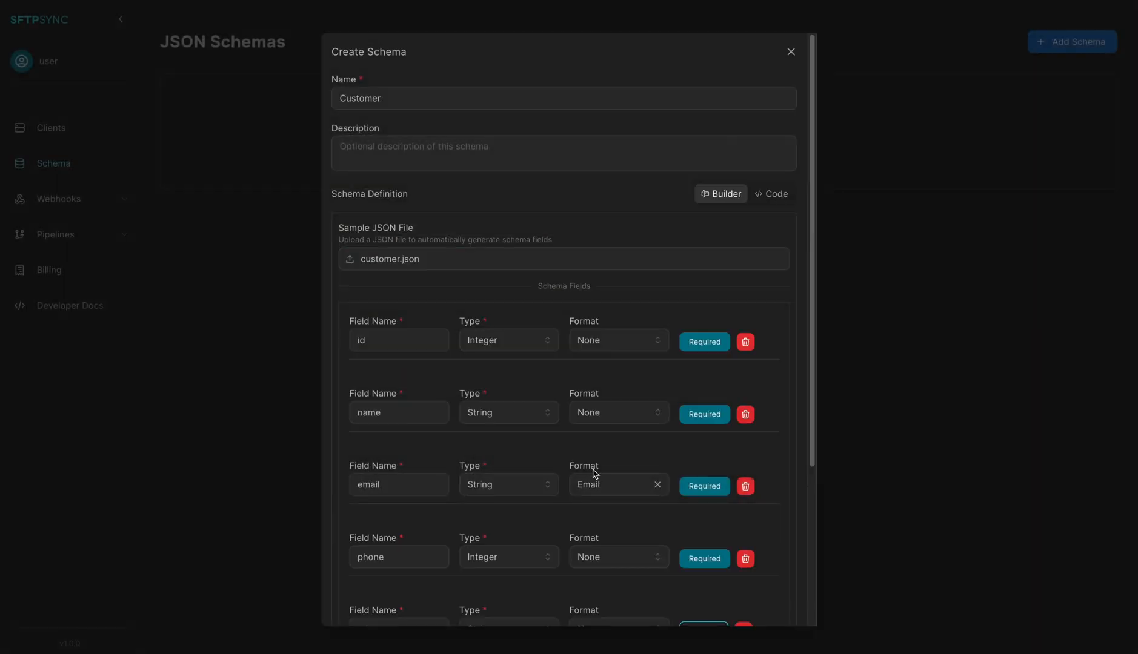
click(770, 194)
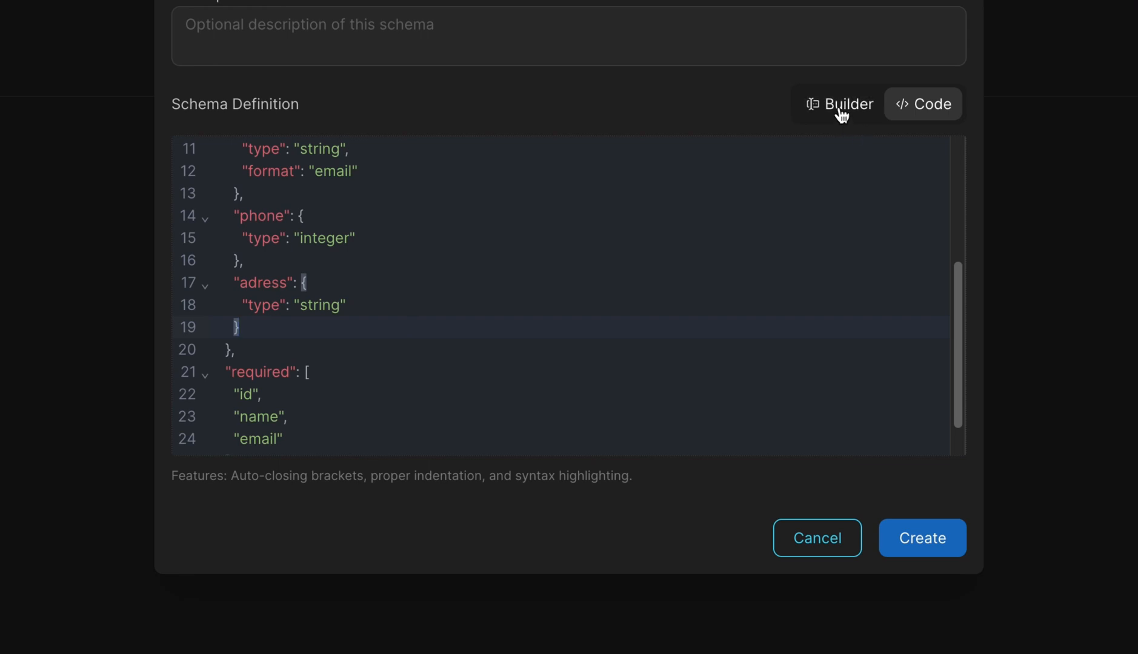
click(839, 104)
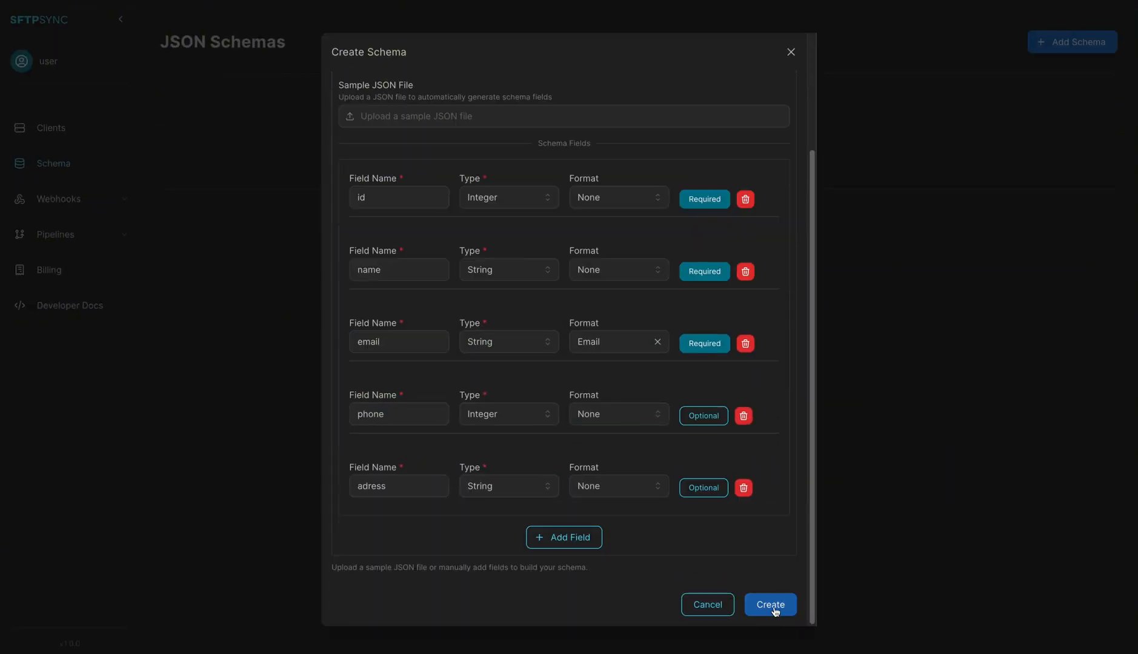
click(769, 605)
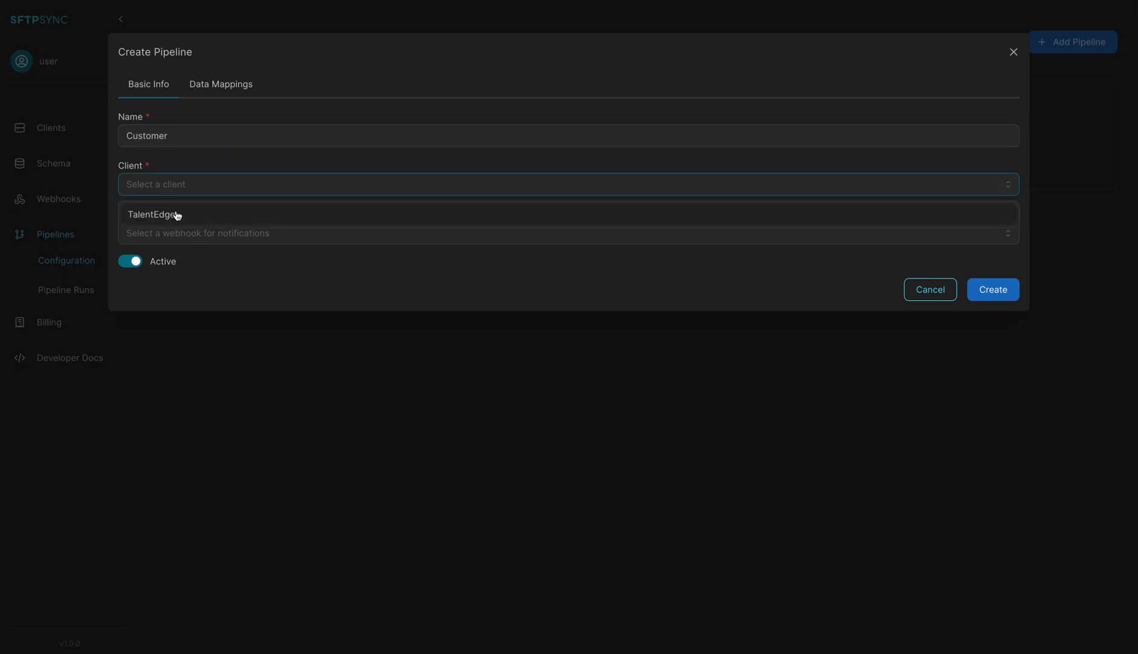
Create the Customer pipeline for TalentEdge, auto-mapping customer_data.csv onto the Customer schema.
click(220, 83)
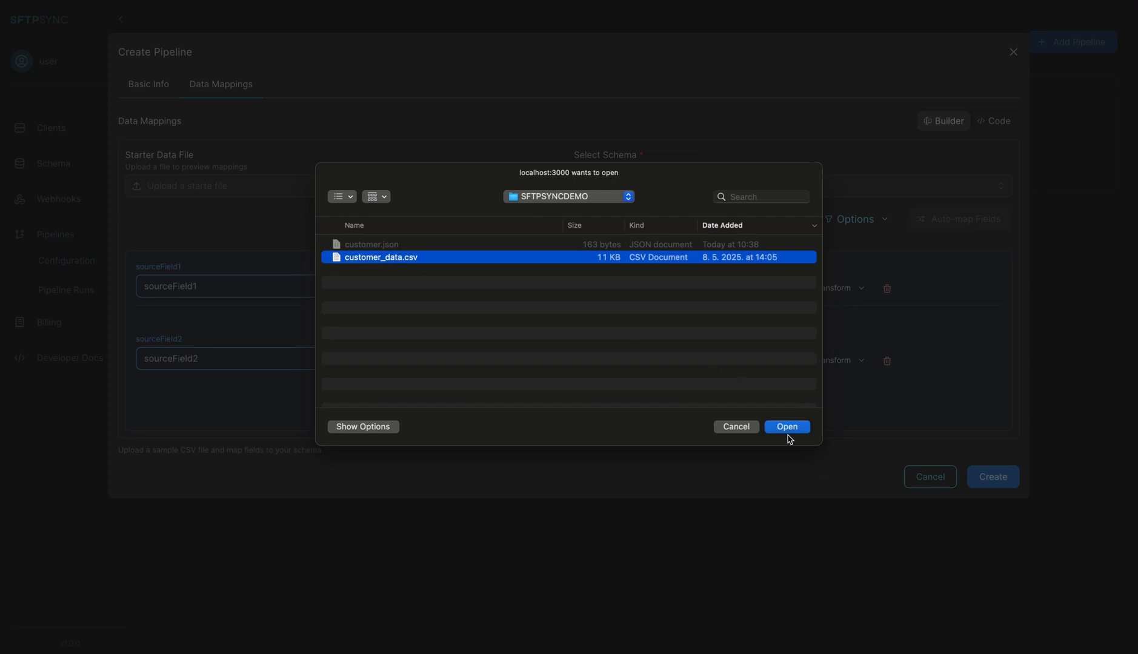
click(786, 426)
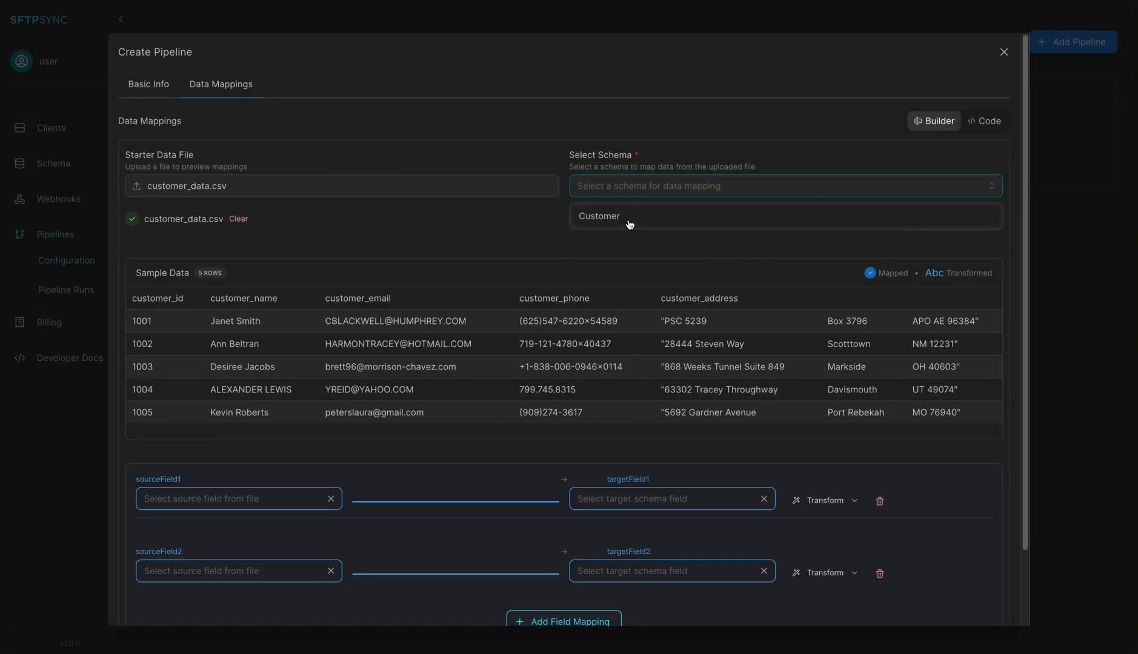
click(629, 216)
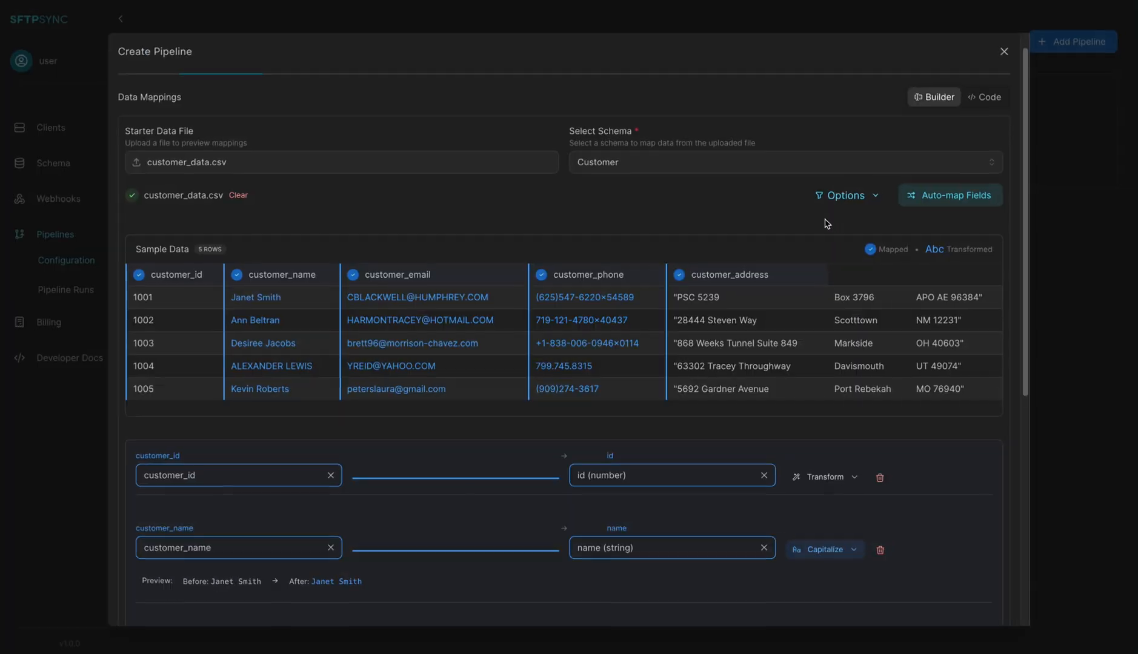
scroll(down, 3)
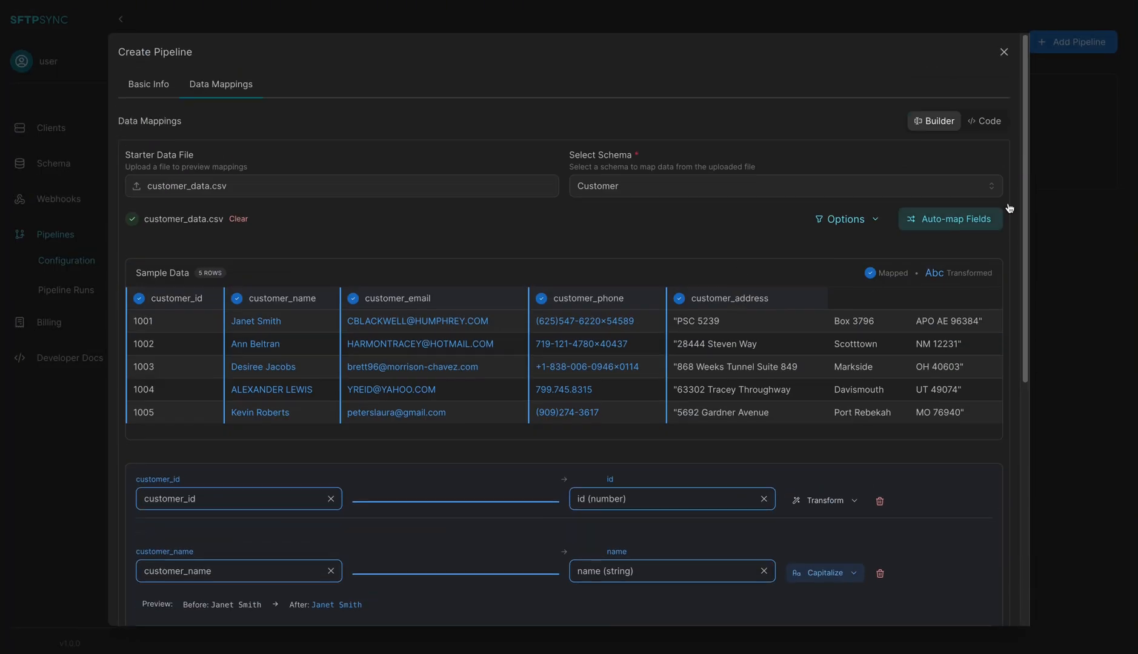
click(1004, 53)
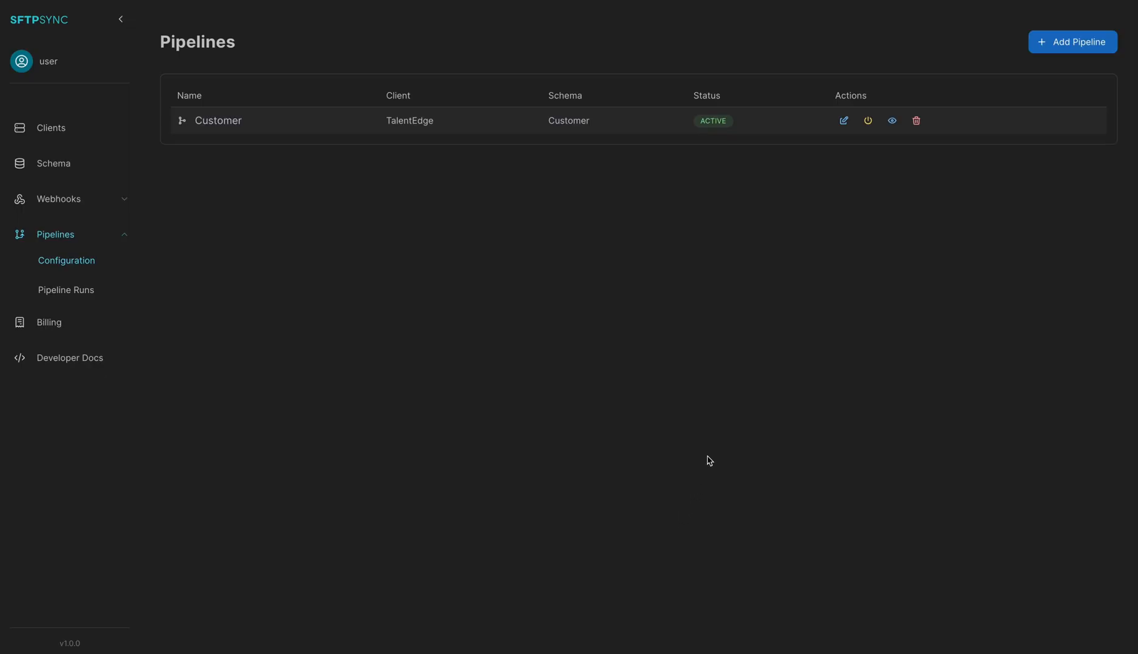
click(58, 202)
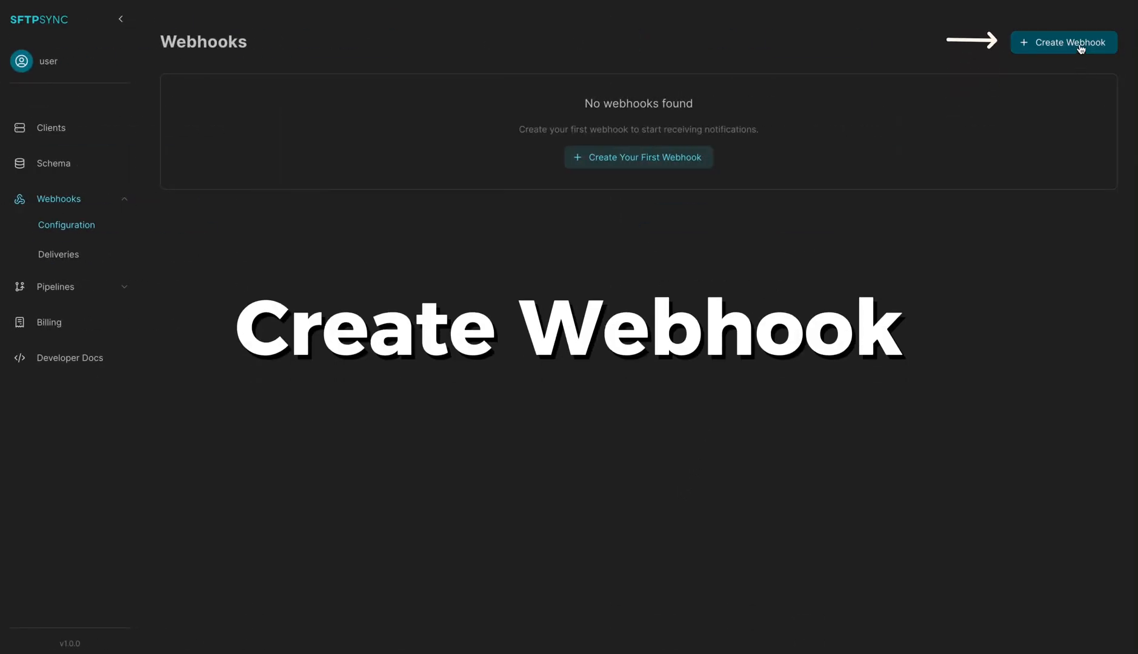
click(1062, 42)
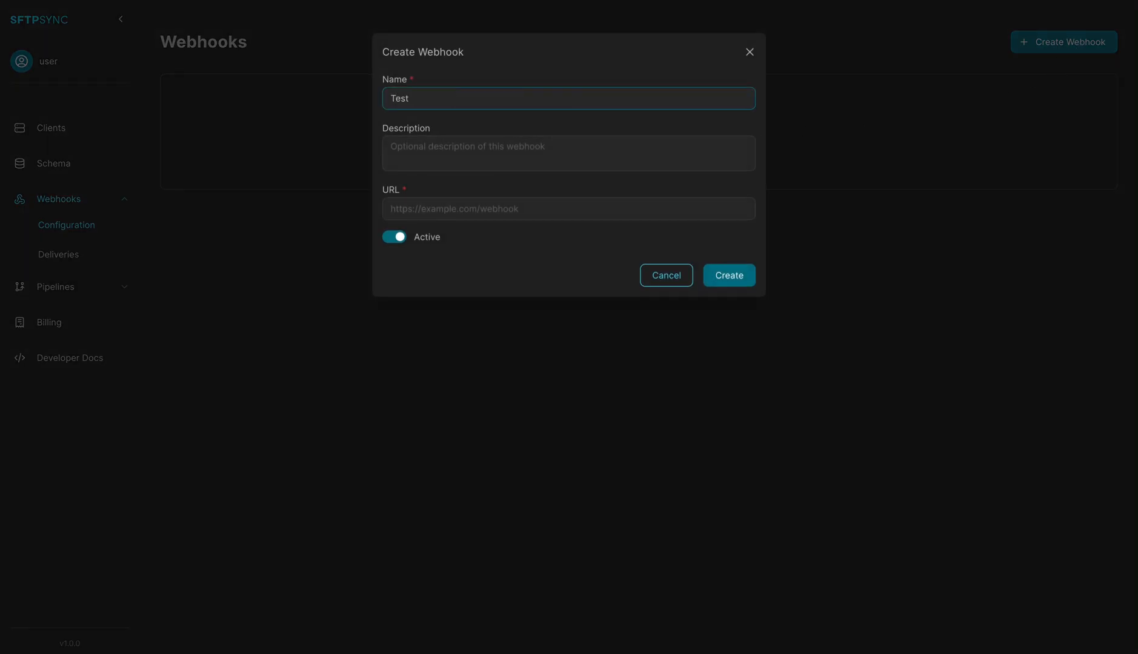
text(Receive data)
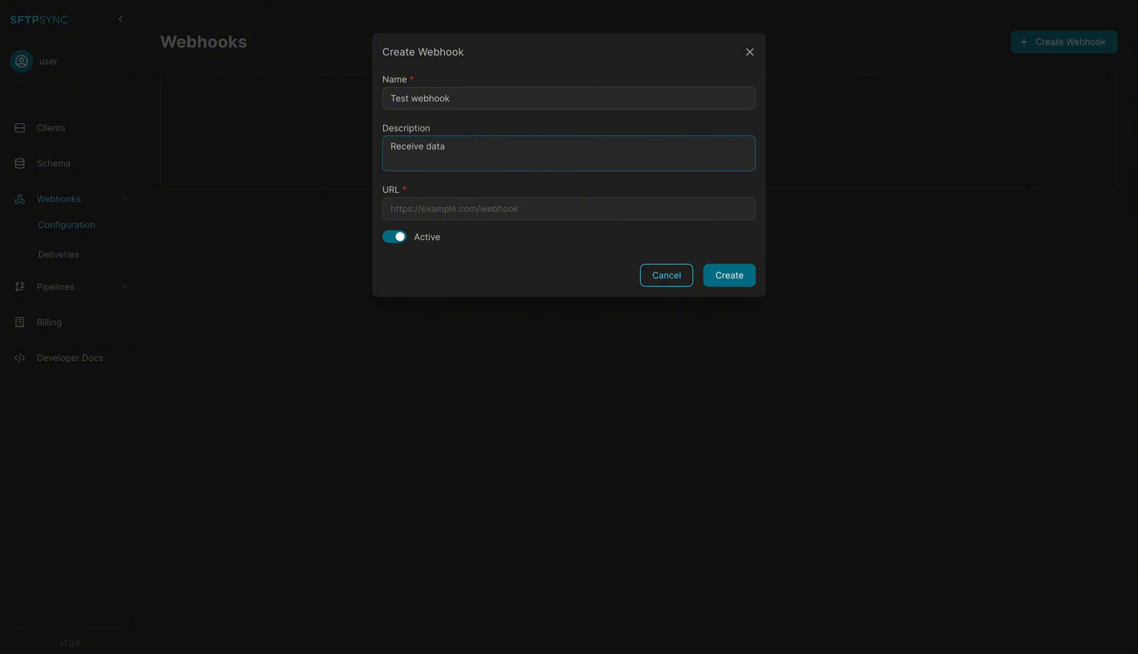
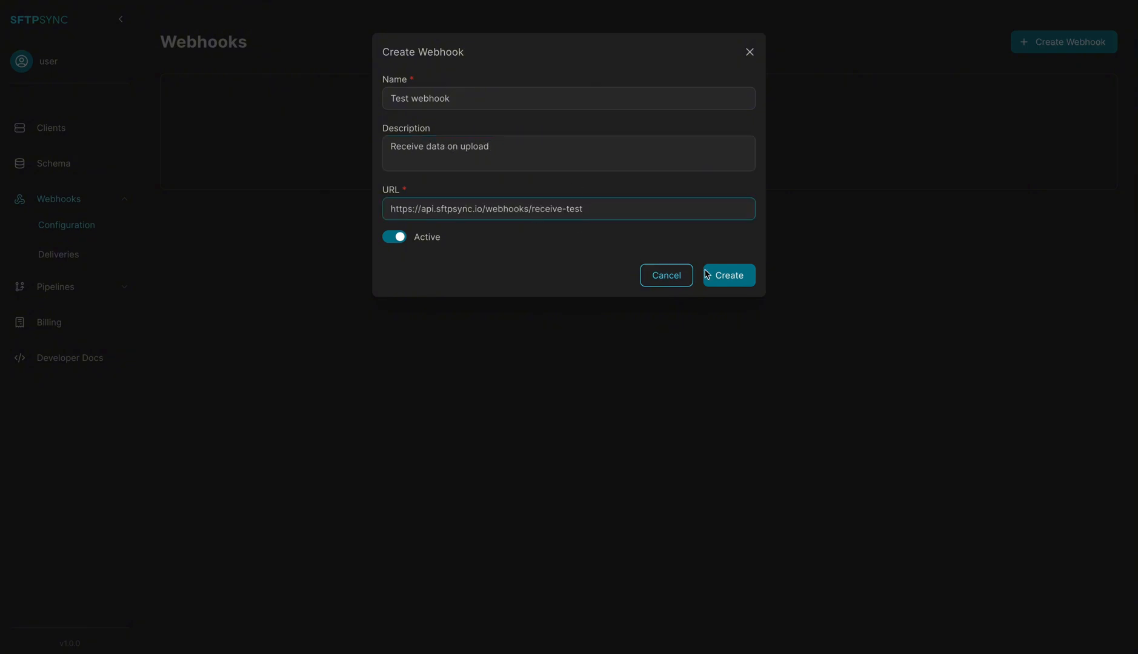
click(727, 275)
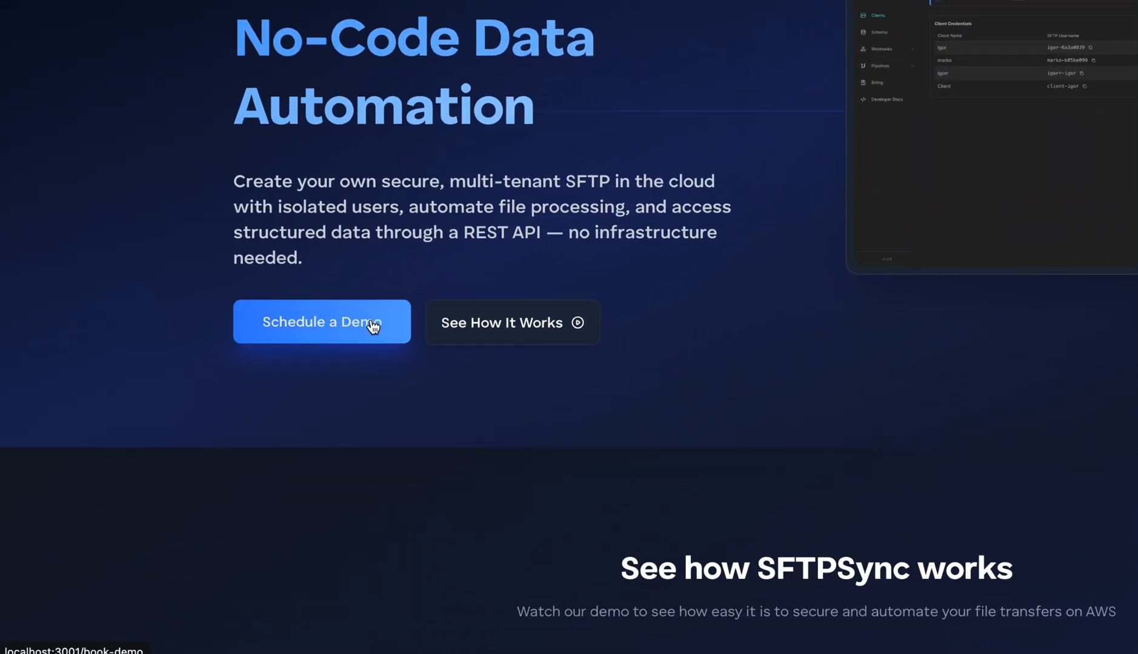
click(321, 322)
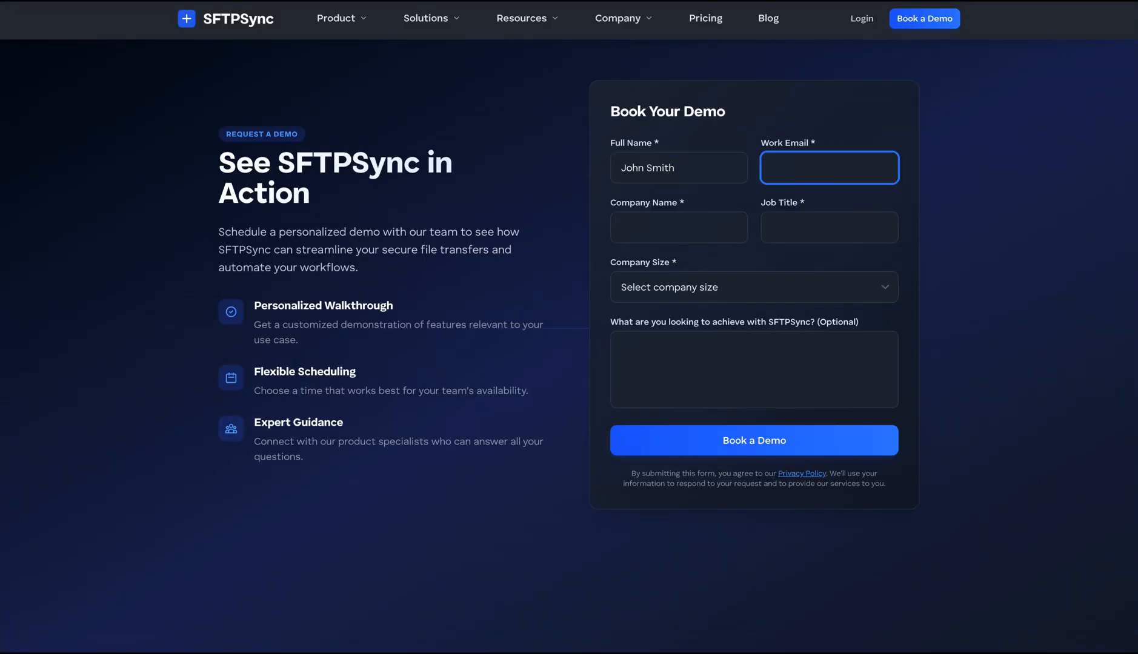
text(john@example.com)
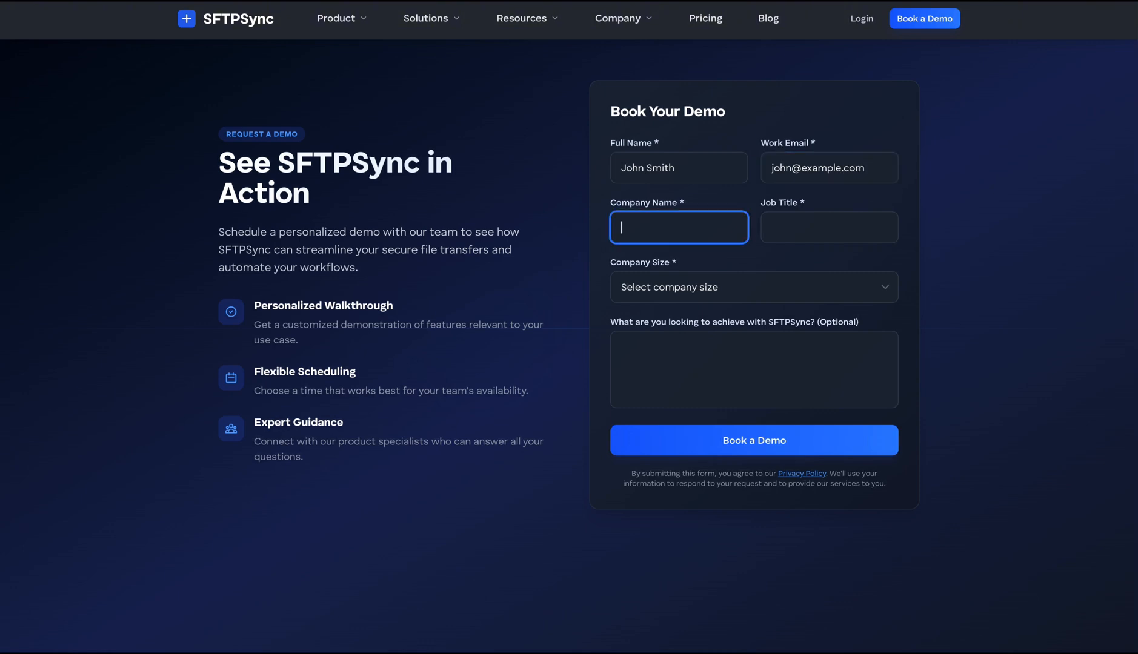
text(CEO)
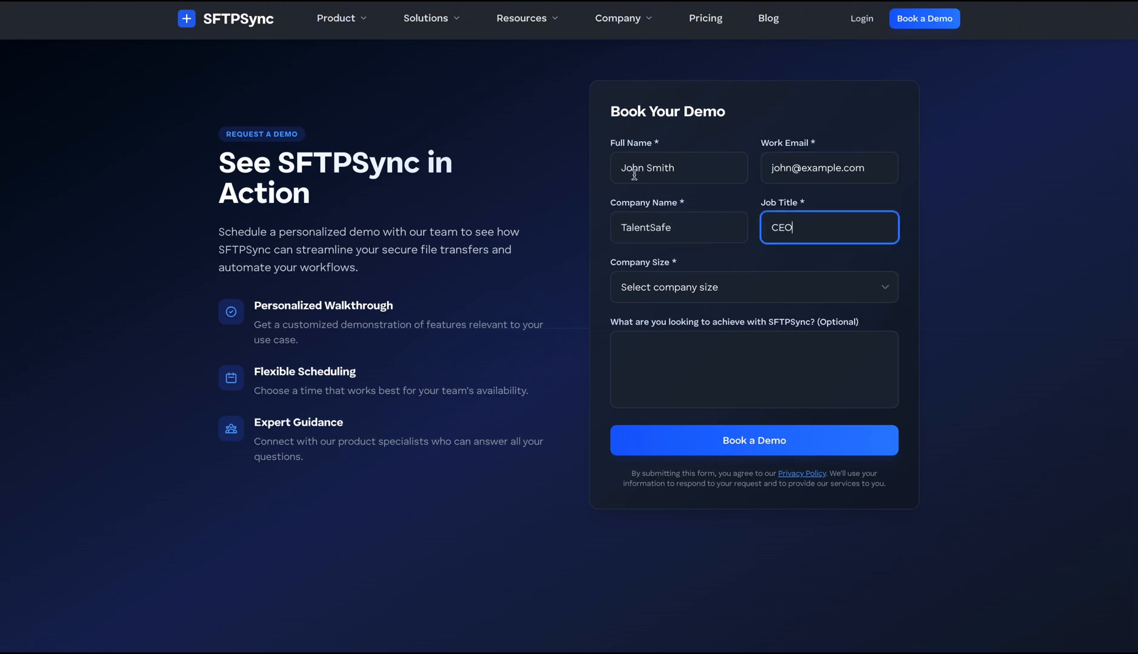
click(753, 286)
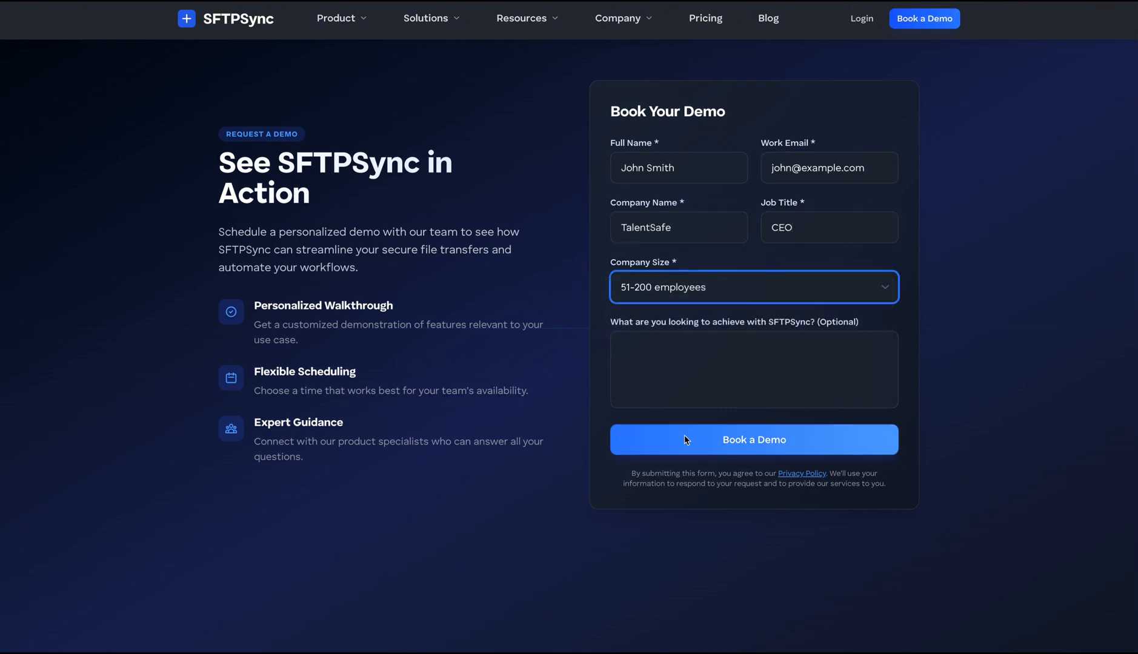
click(753, 440)
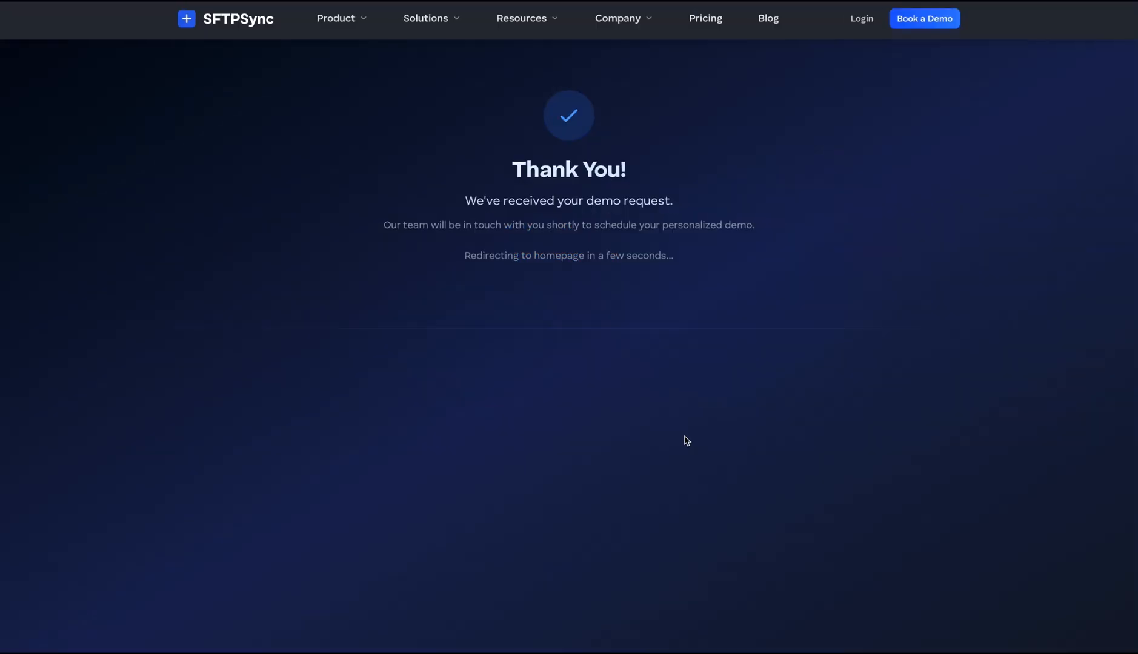